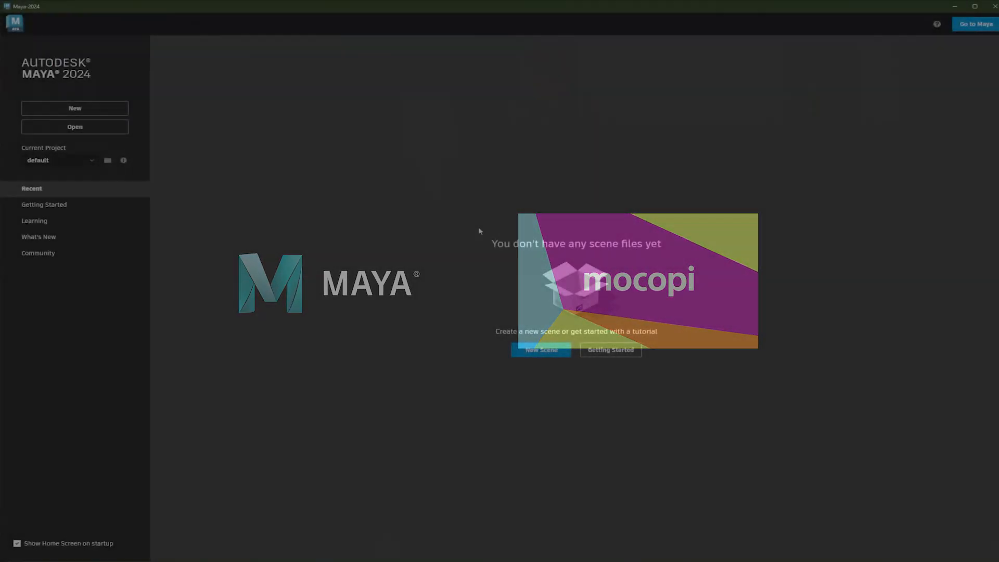
Step: Enter Maya with an empty scene and browse the Windows settings menu
left_click(540, 349)
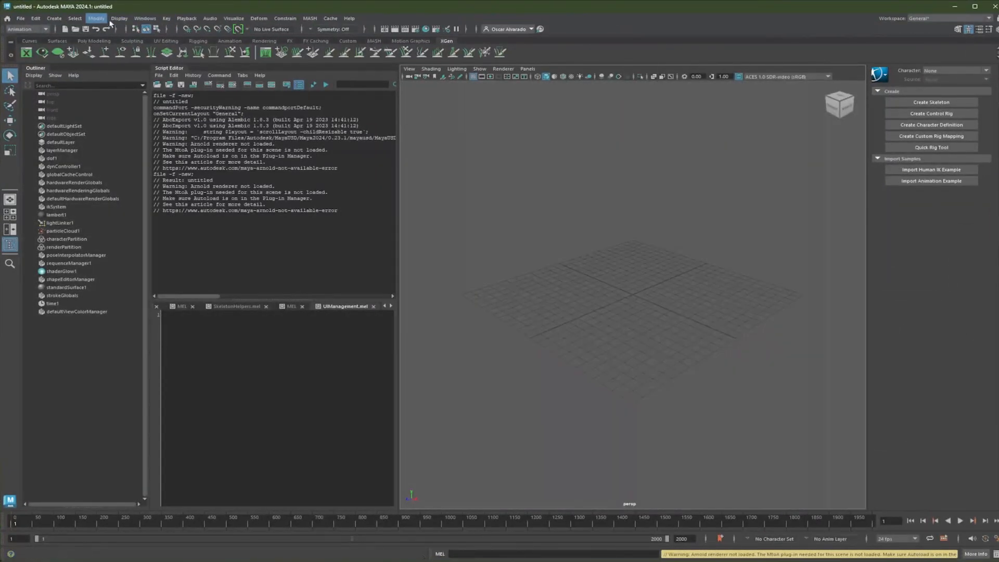
left_click(144, 18)
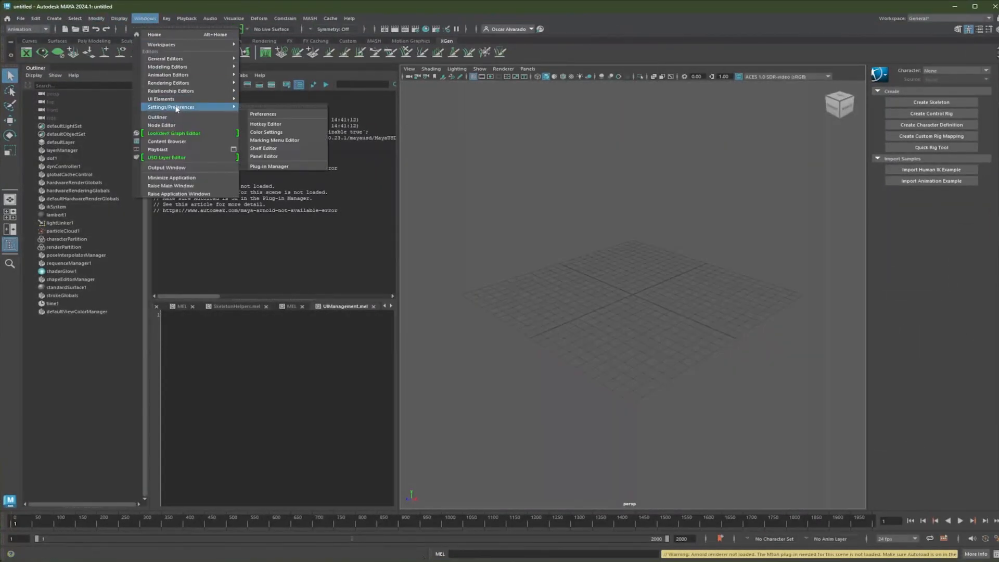
mouse_move(269, 166)
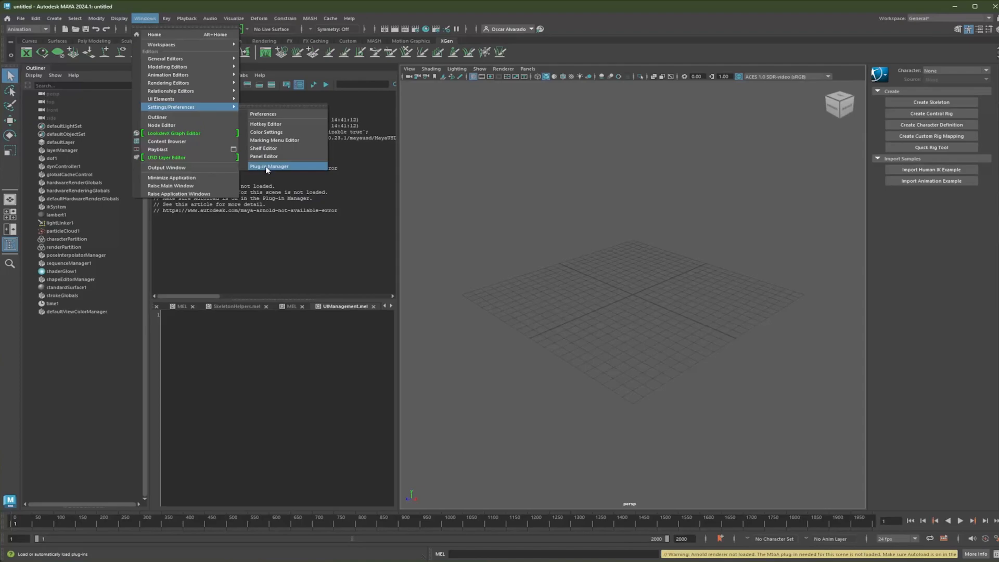
Step: Load MocopiMayaPlugin.mll in the Plug-in Manager, then close the manager
left_click(269, 167)
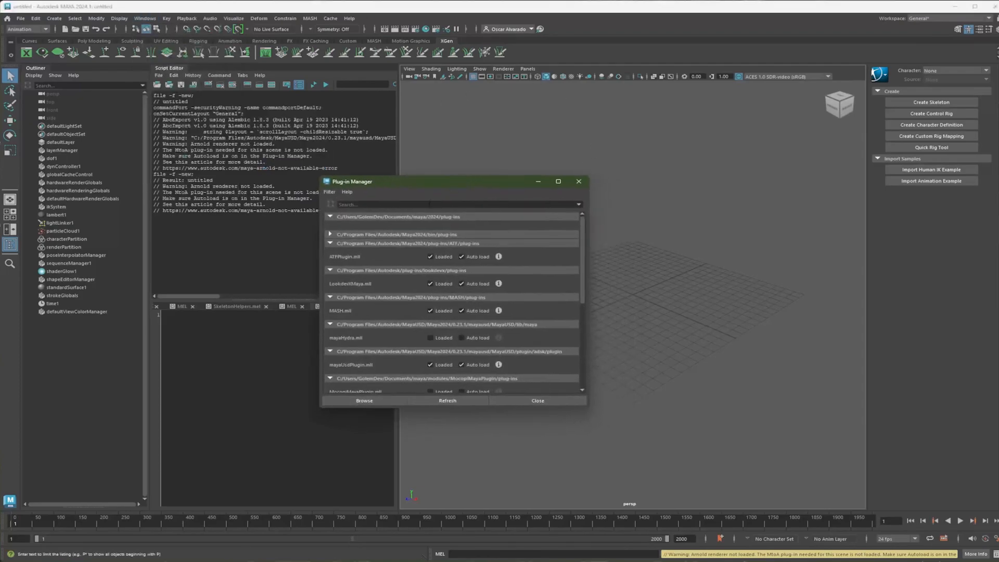
type("mto")
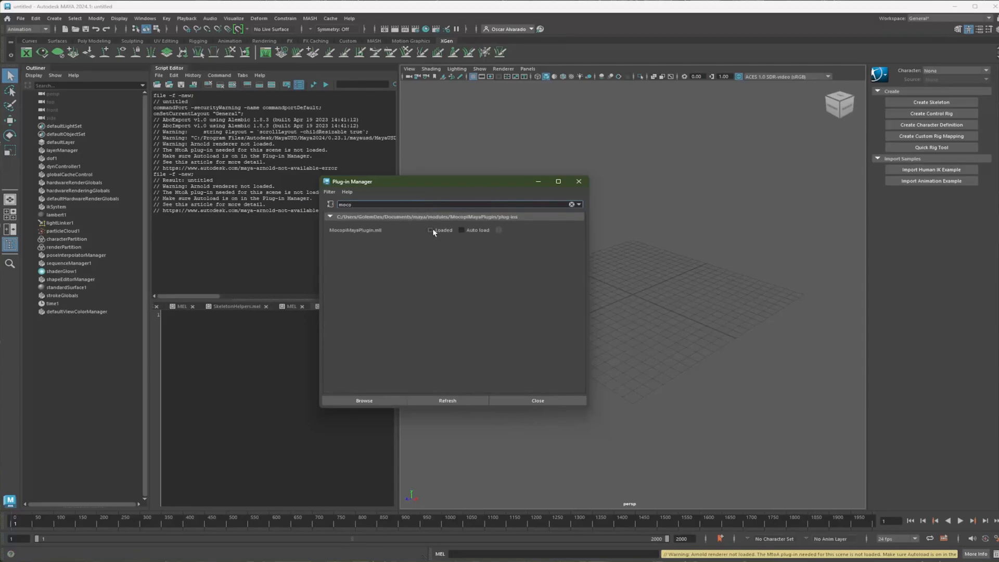
left_click(429, 230)
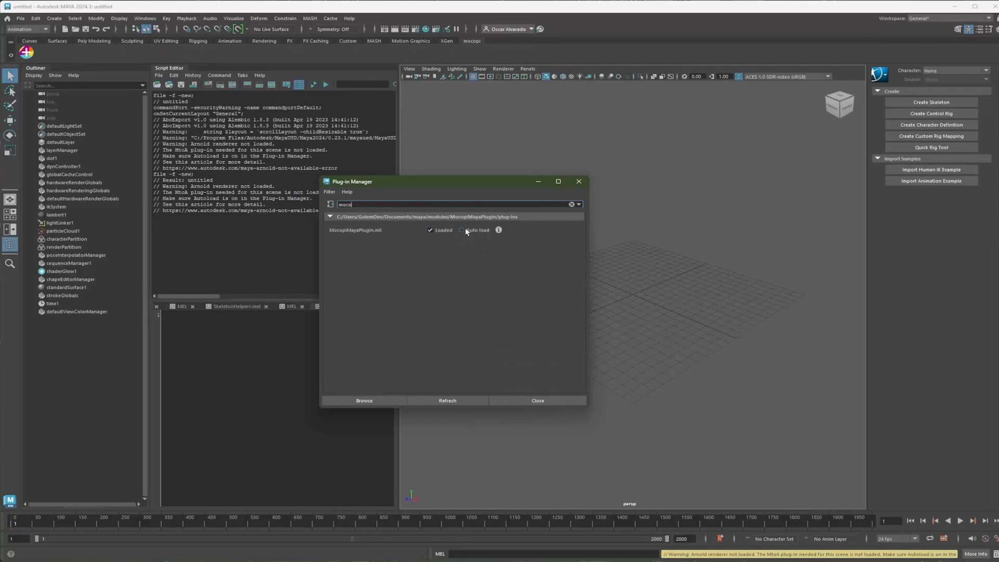
left_click(462, 230)
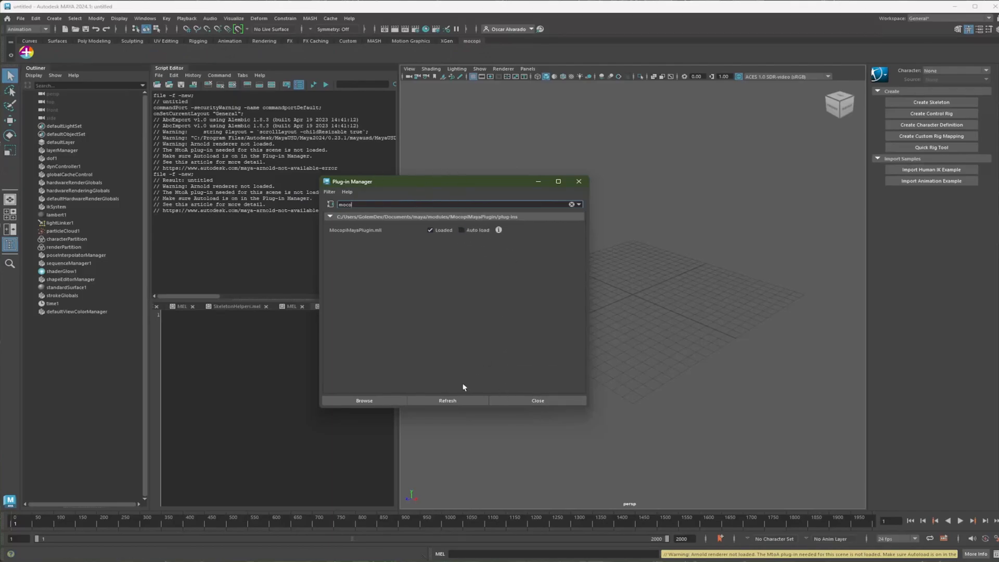
left_click(537, 400)
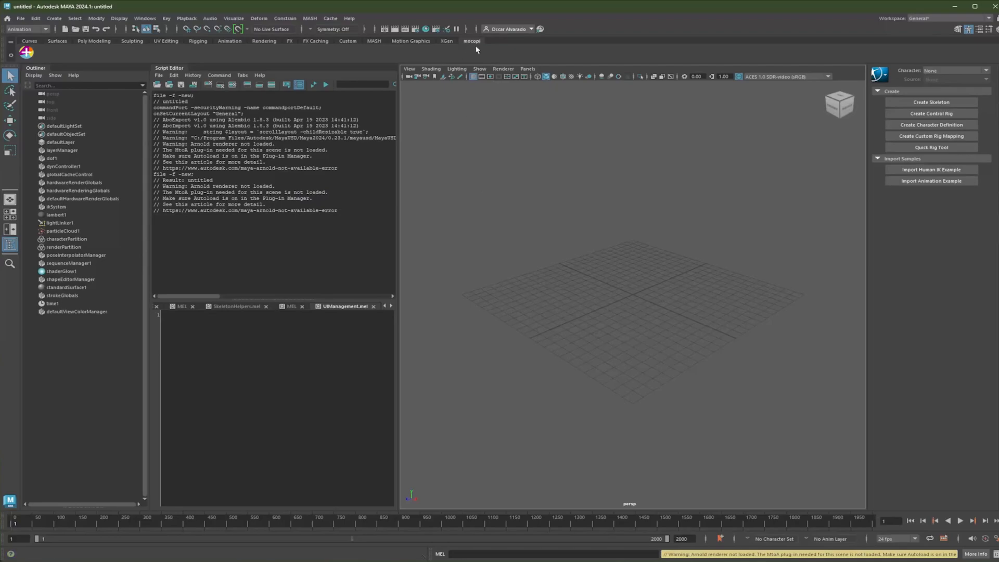
mouse_move(54, 61)
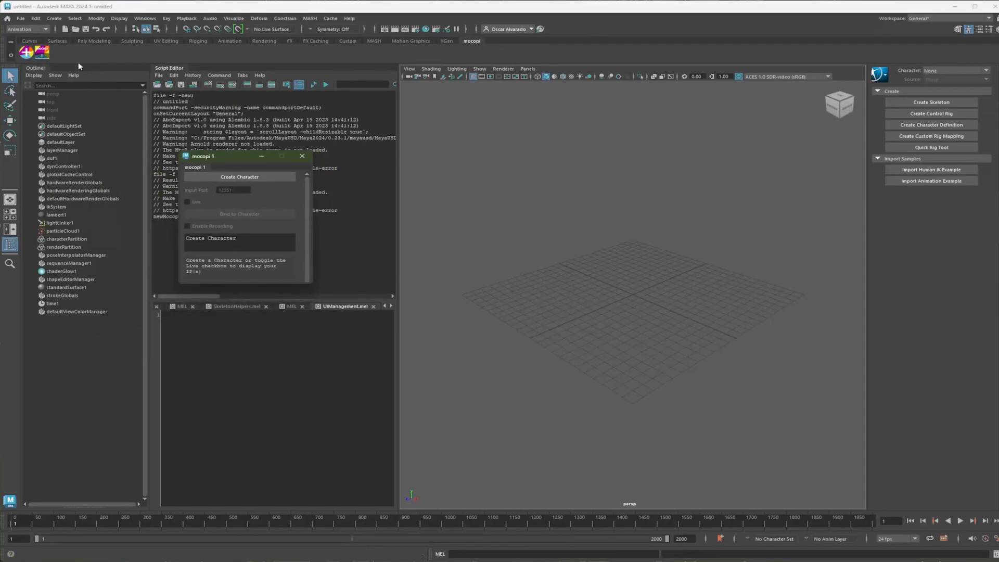
Step: Launch mocopi windows from the shelf, close the duplicates, and position mocopi 1
left_click(31, 52)
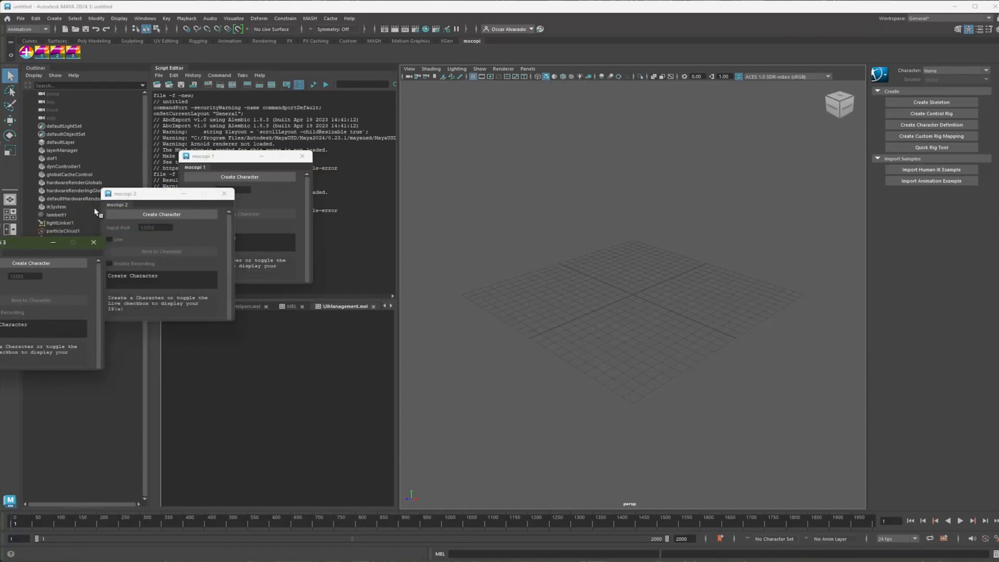
mouse_move(63, 231)
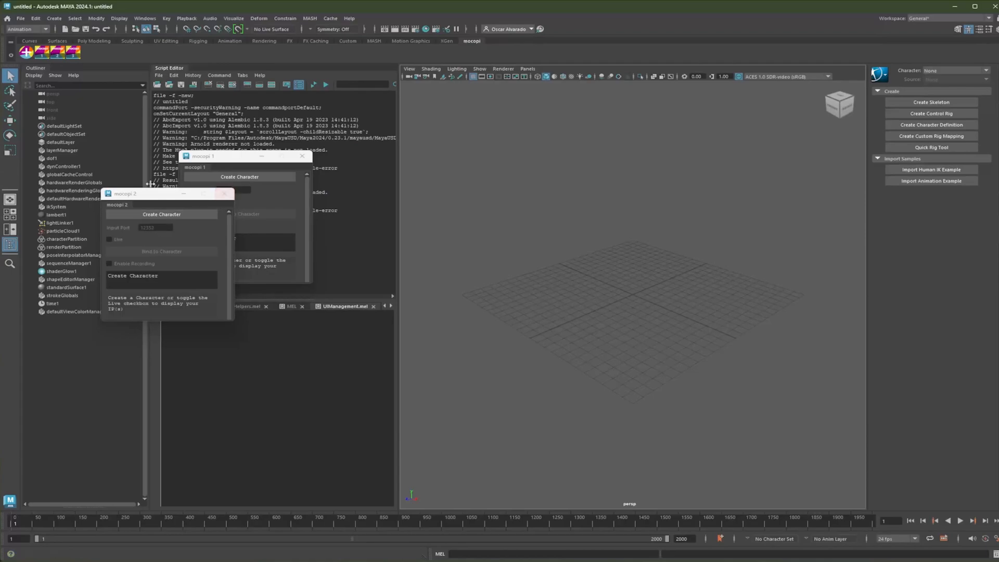
left_click(224, 193)
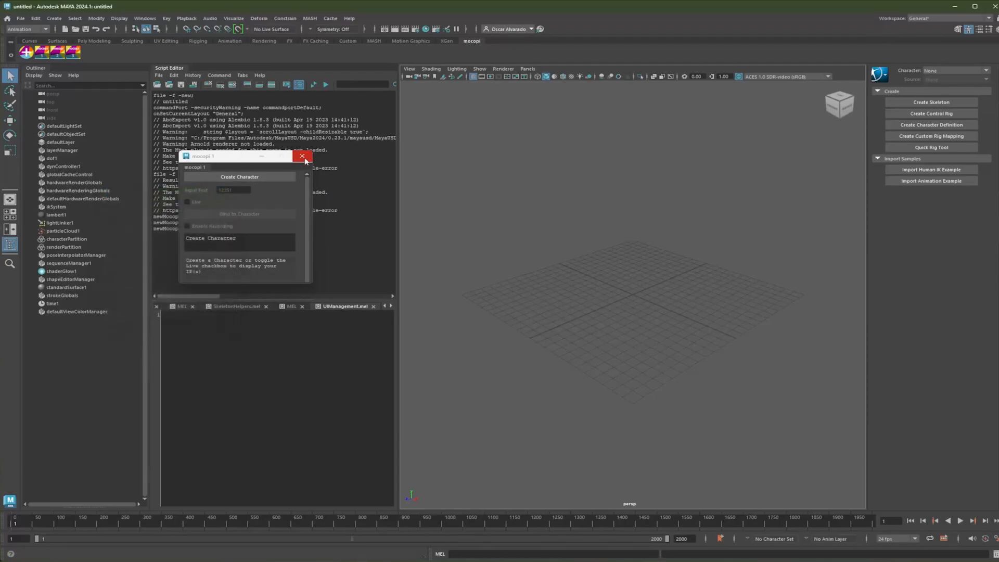
left_click(302, 156)
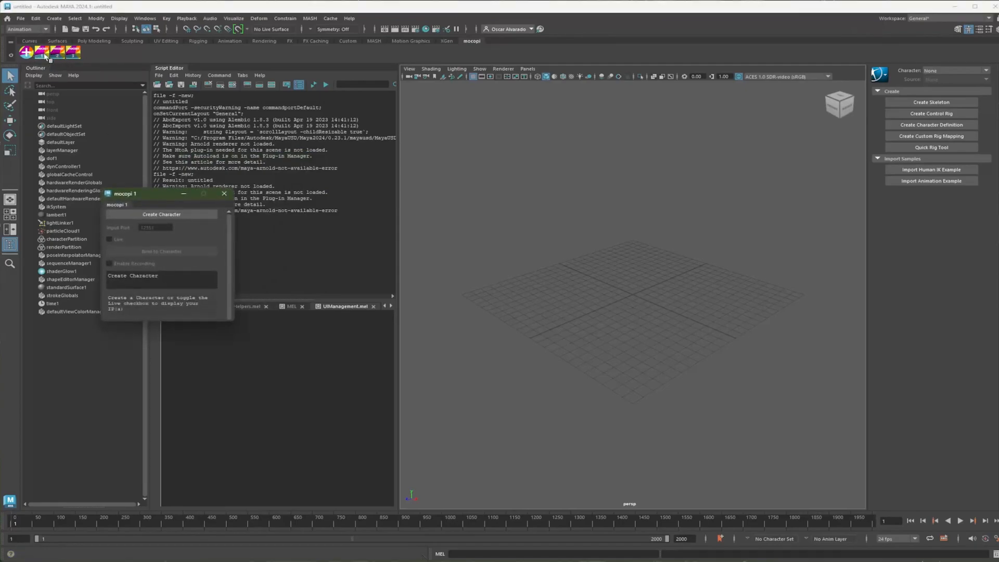
left_click_drag(133, 193, 204, 163)
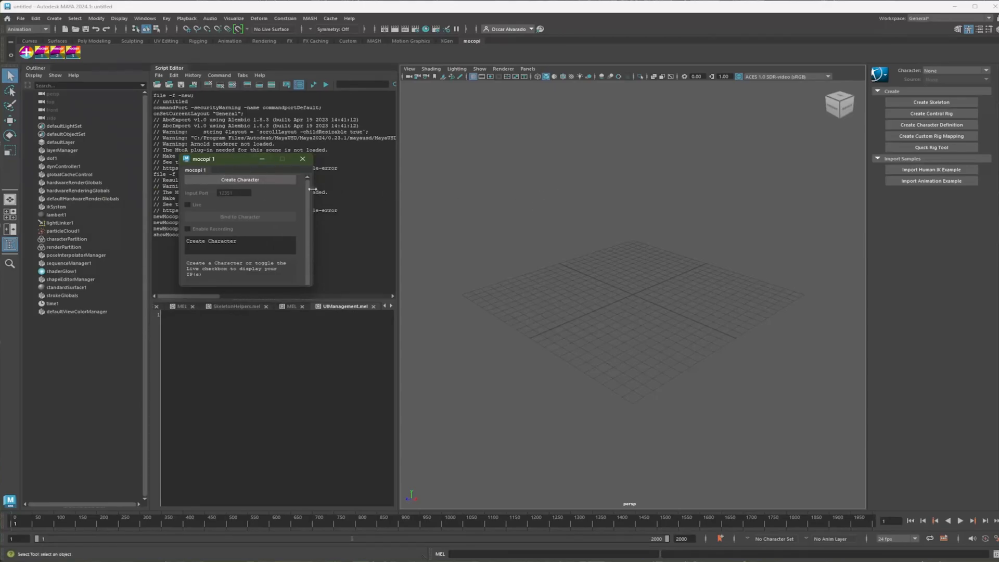
Step: Create the mocopi character, select the local IP address, and enable Live
left_click(240, 179)
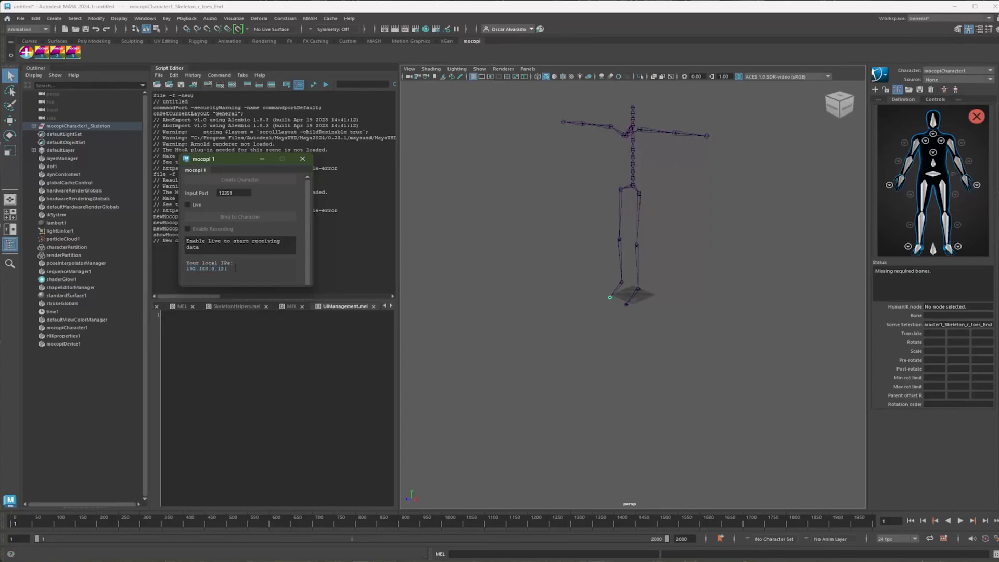
double_click(206, 268)
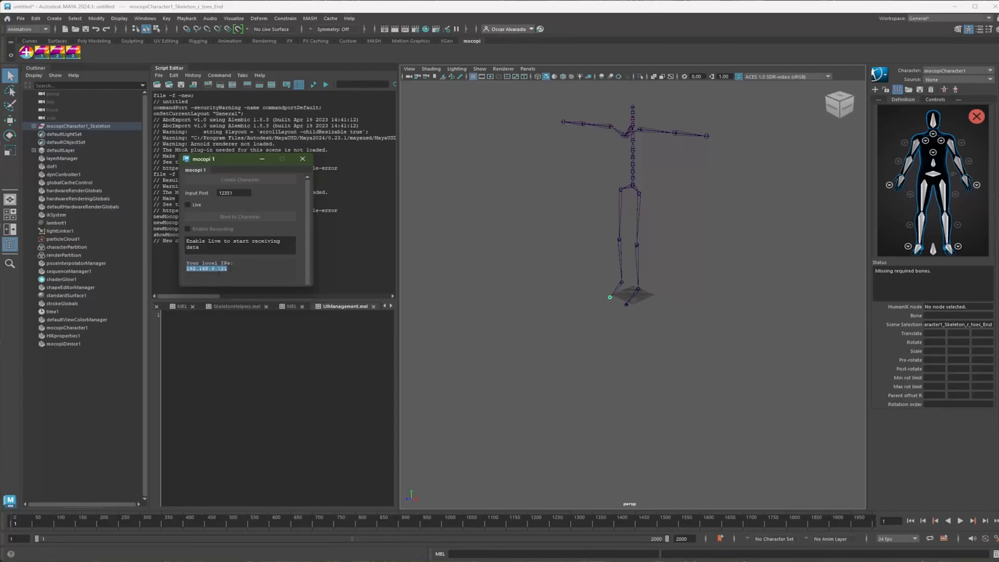
left_click(233, 192)
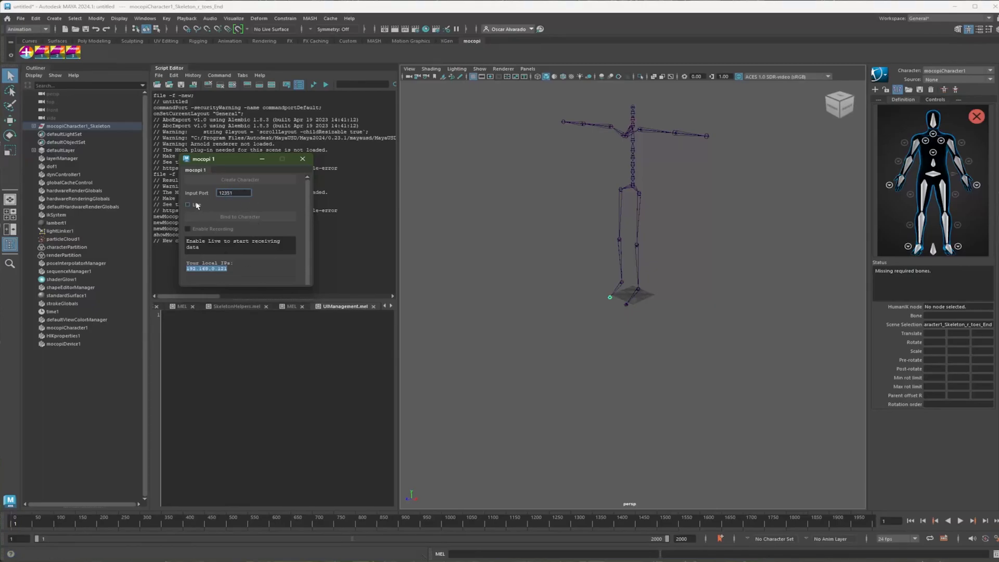
left_click(188, 205)
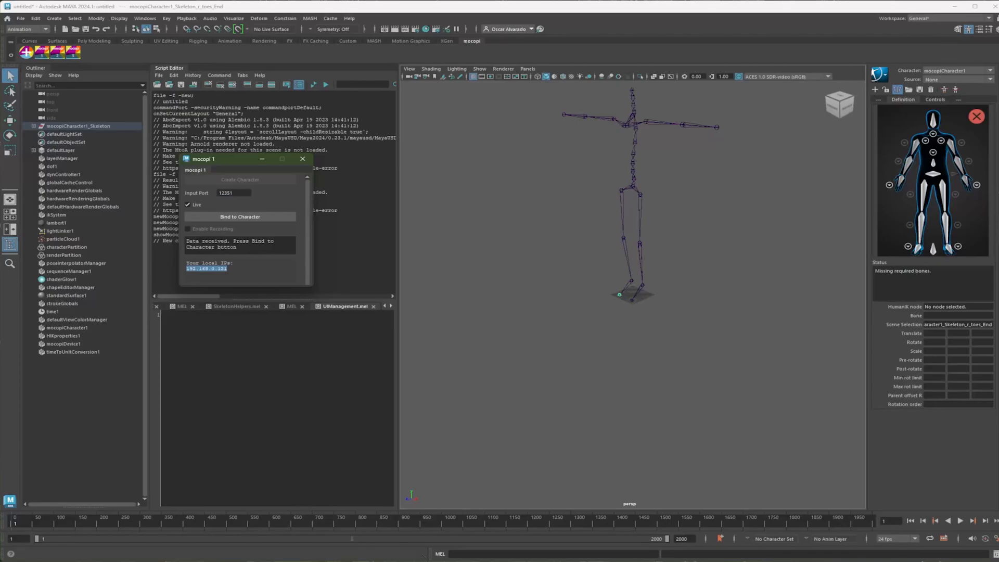
left_click(239, 216)
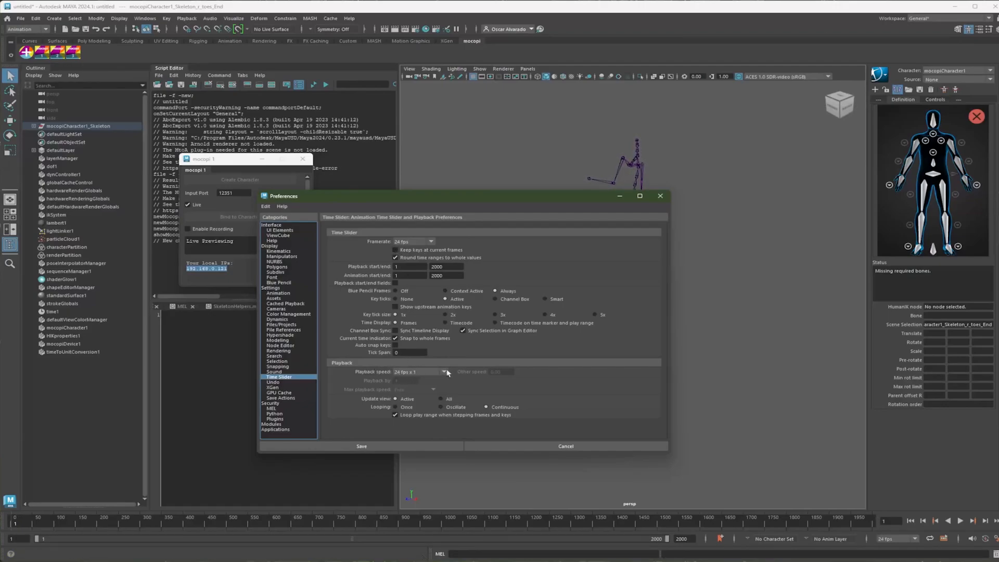
Step: Check the Time Slider playback speed options, then close Preferences
left_click(443, 371)
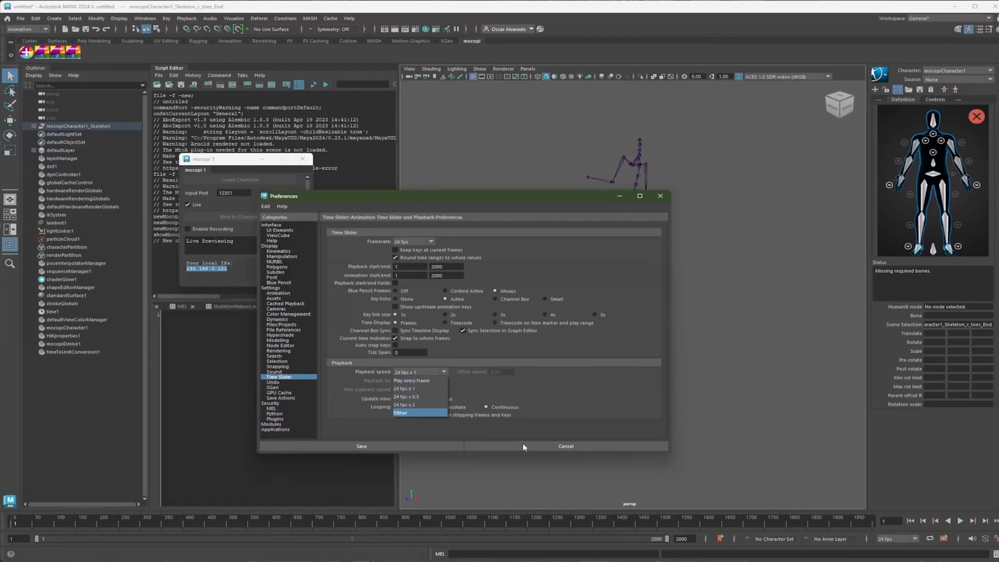
left_click(565, 446)
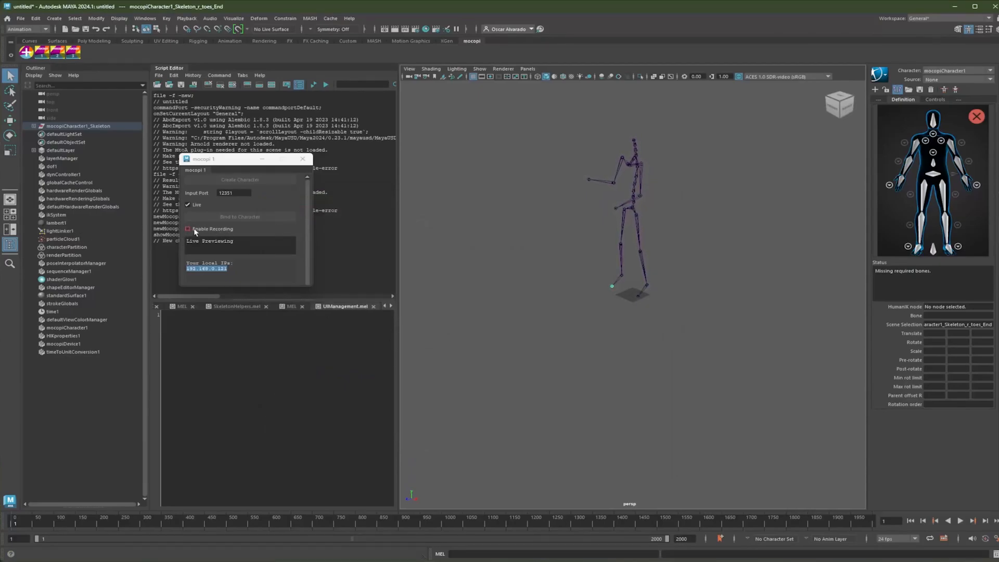
Step: Enable recording in the mocopi window and ready the playback controls
left_click(188, 228)
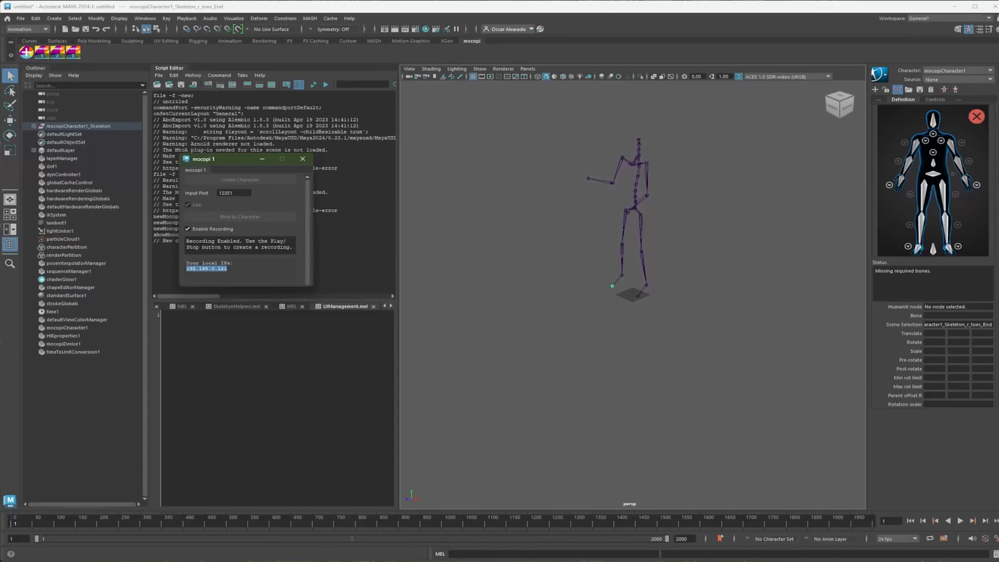
left_click(959, 521)
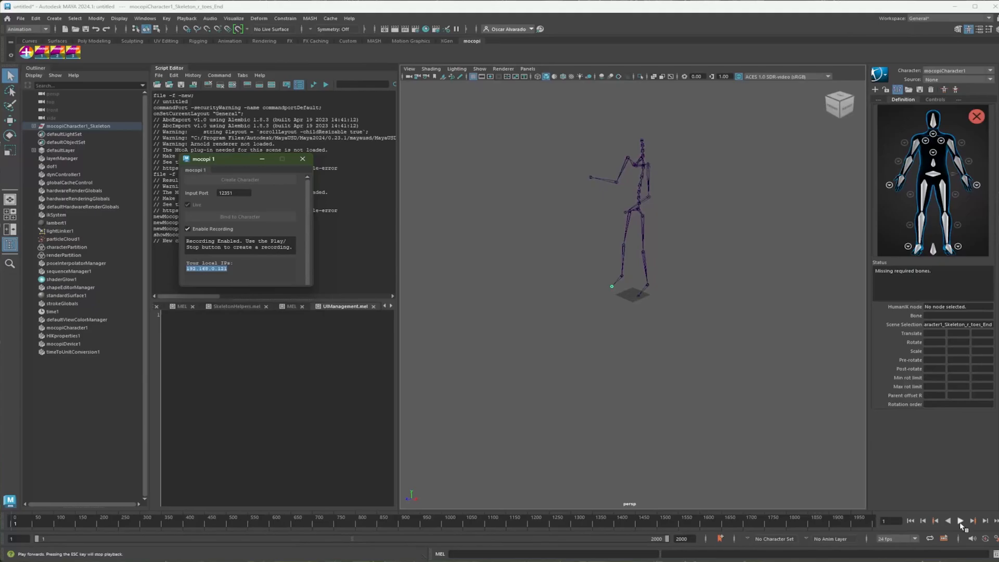
Step: Record about 254 frames of live motion, then disable mocopi recording
left_click(961, 520)
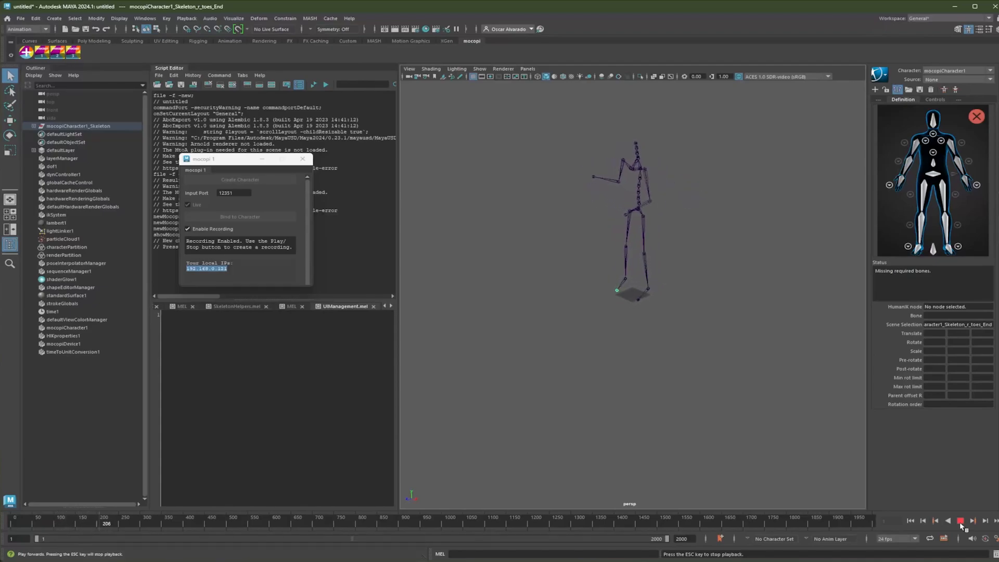
left_click(961, 521)
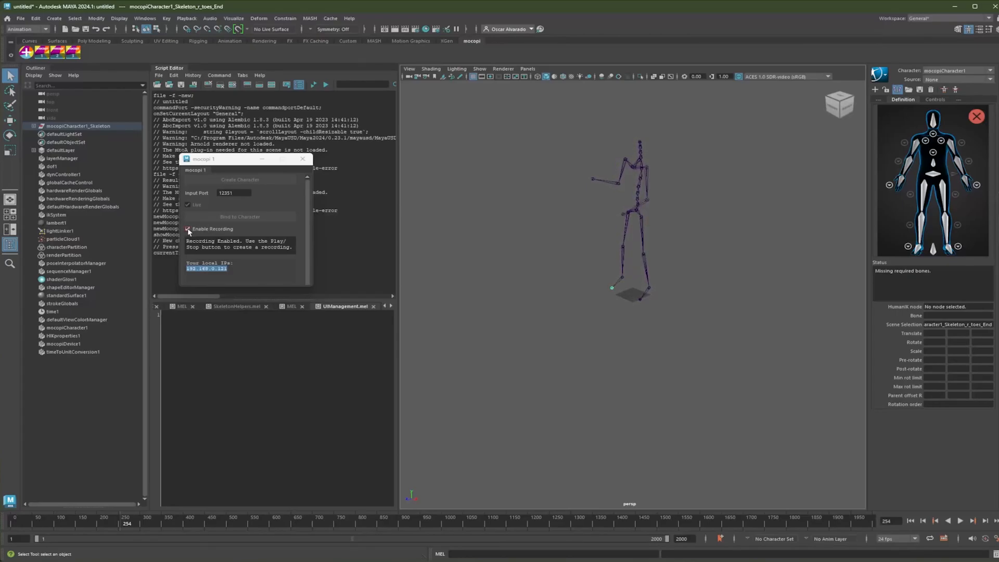
left_click(187, 229)
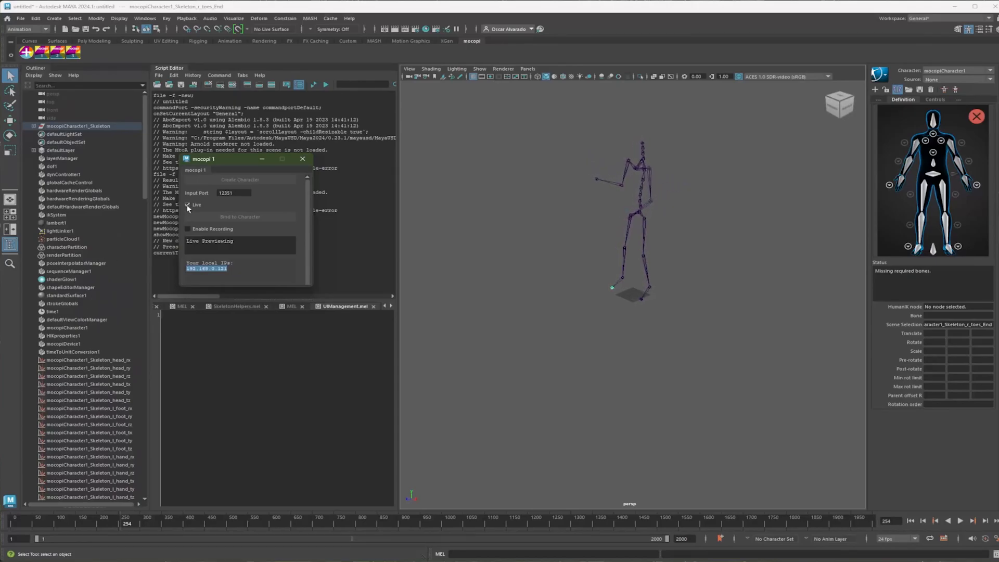
Step: Turn off Live, select the skeleton root, and replay and scrub the recorded take
left_click(187, 205)
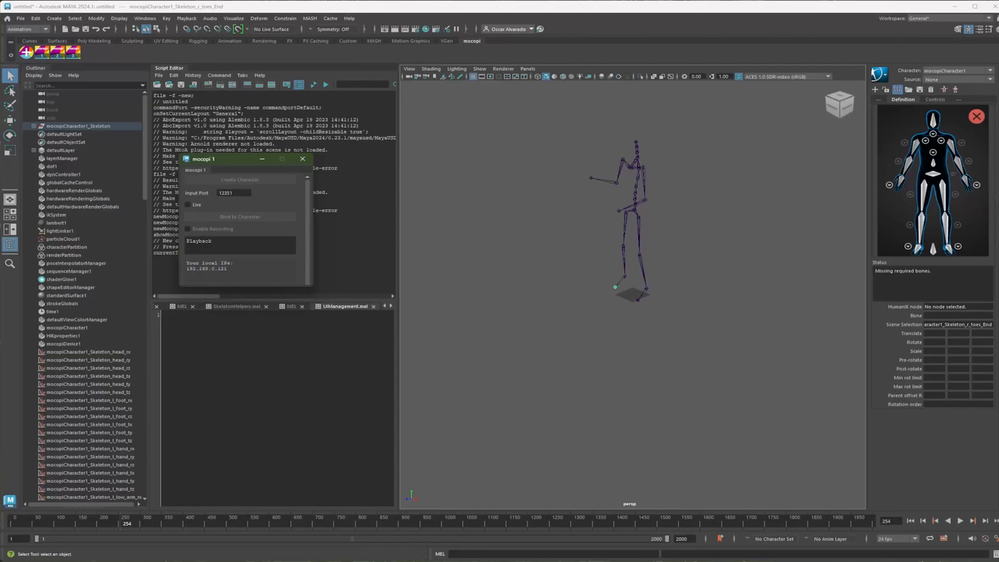
left_click(91, 134)
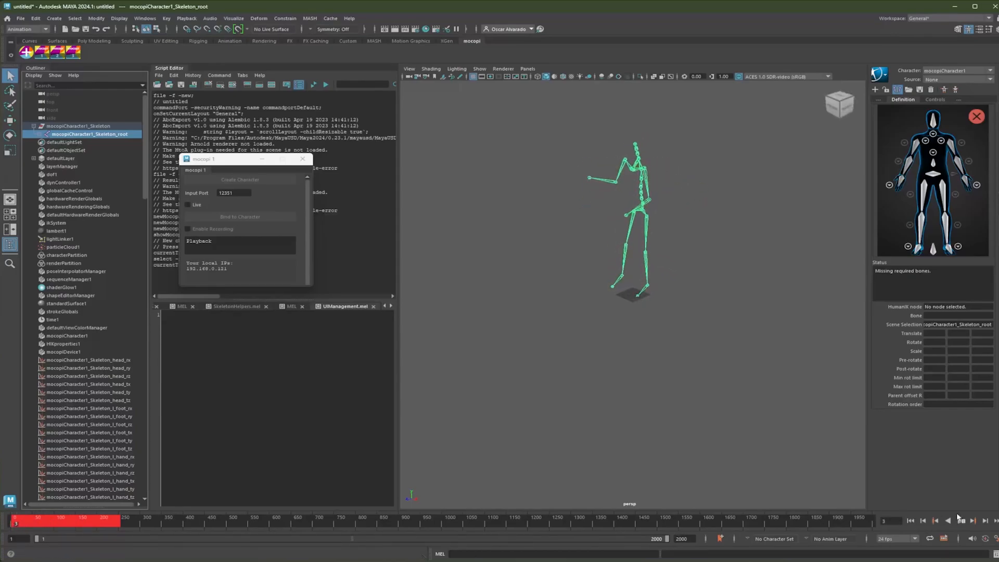
left_click(960, 521)
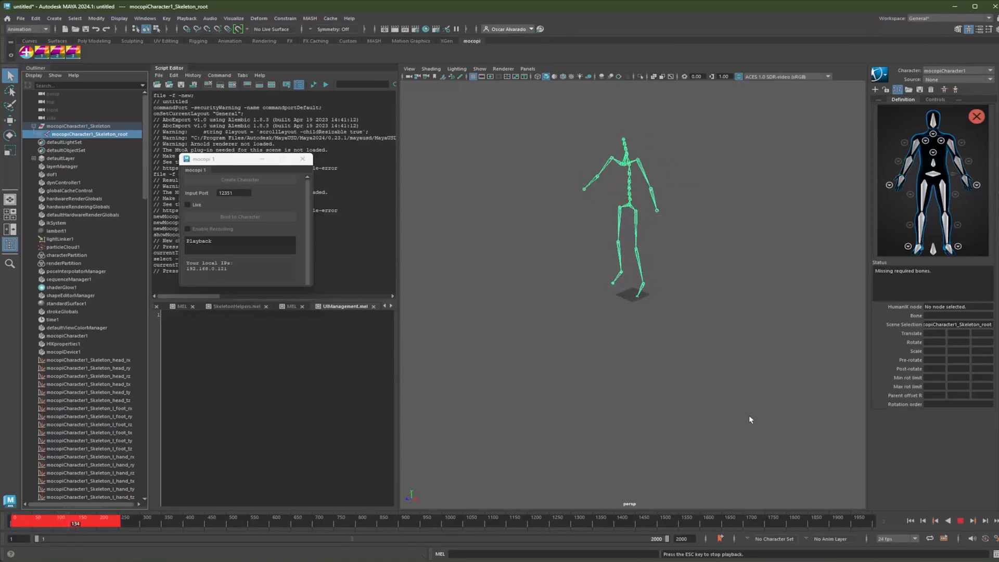
left_click(962, 521)
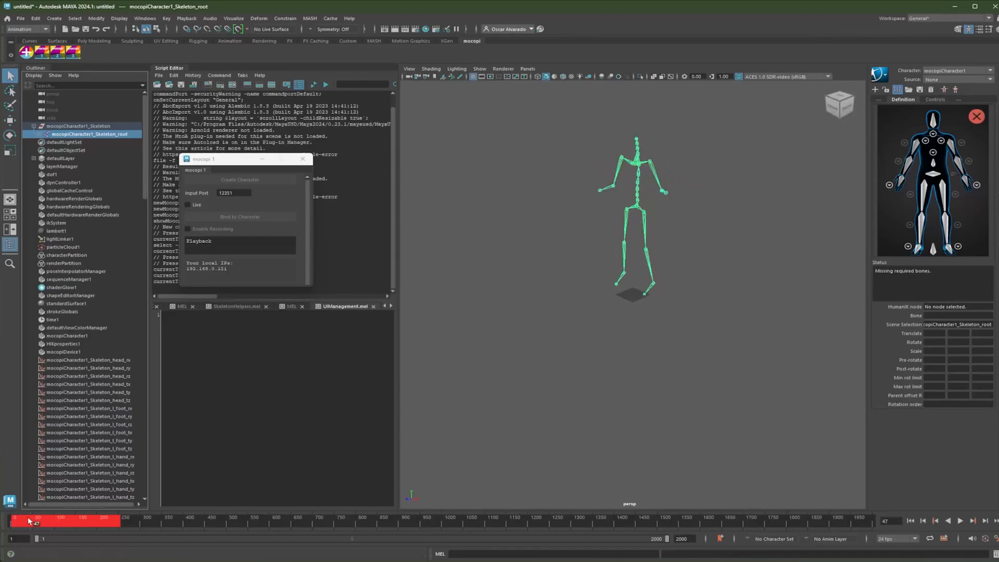
left_click(961, 520)
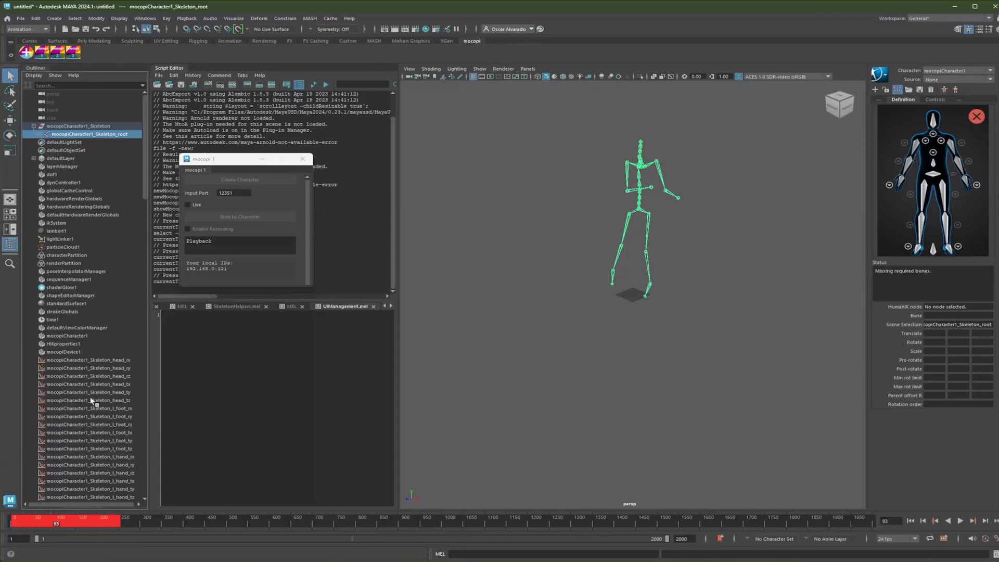
Step: Import rp_eric_rigged_001_HIK_native.ma through File > Import
left_click(20, 17)
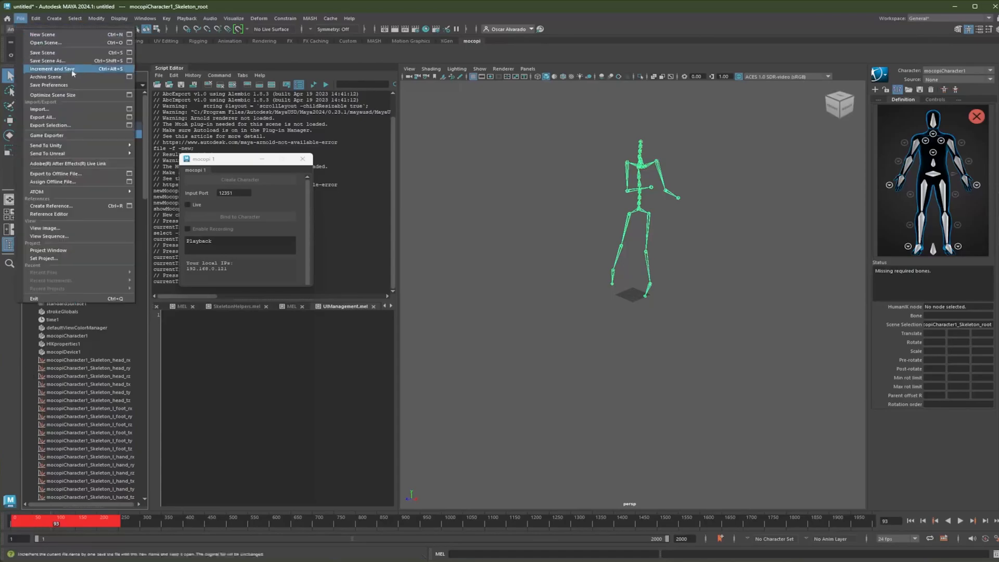
left_click(40, 109)
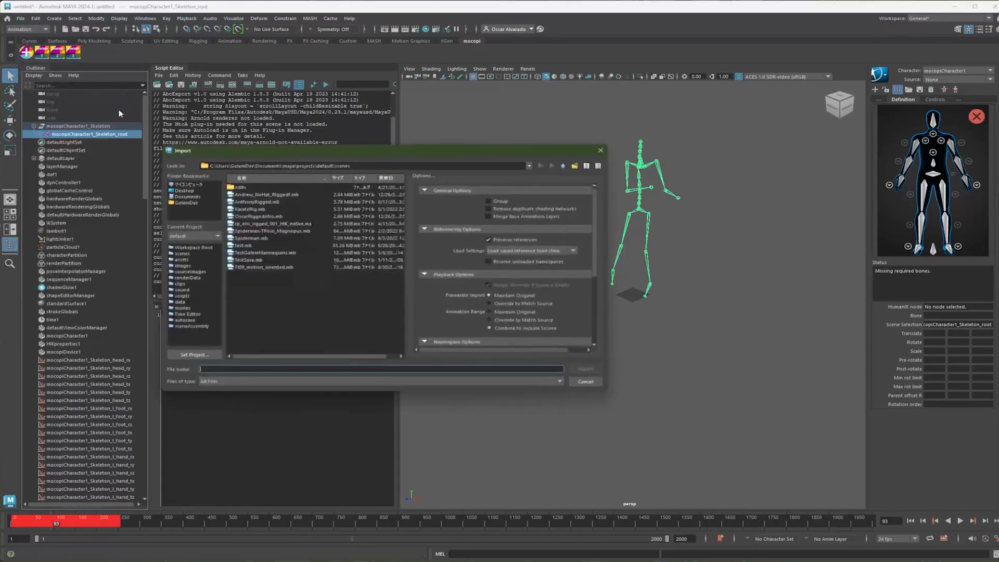
left_click(271, 224)
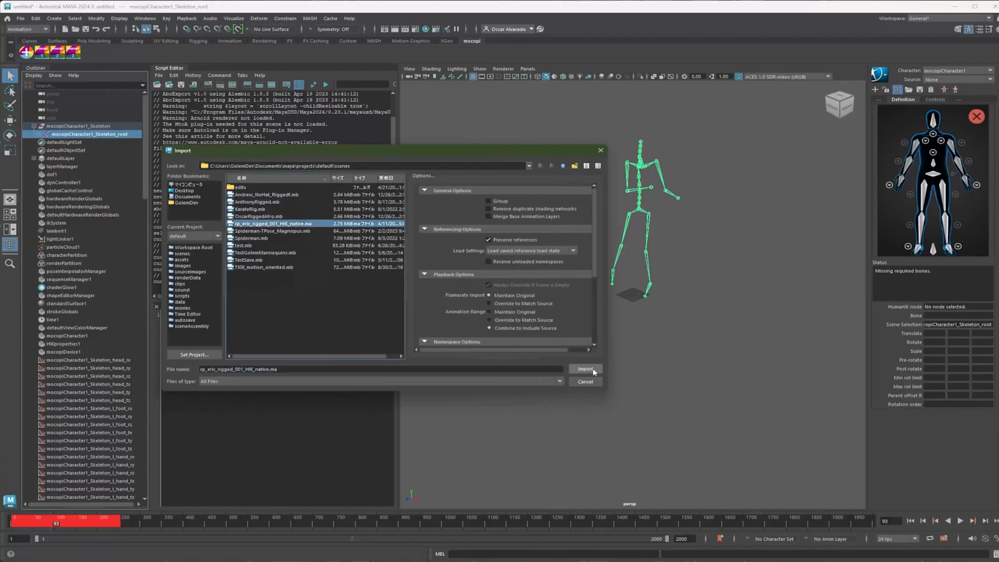
left_click(585, 368)
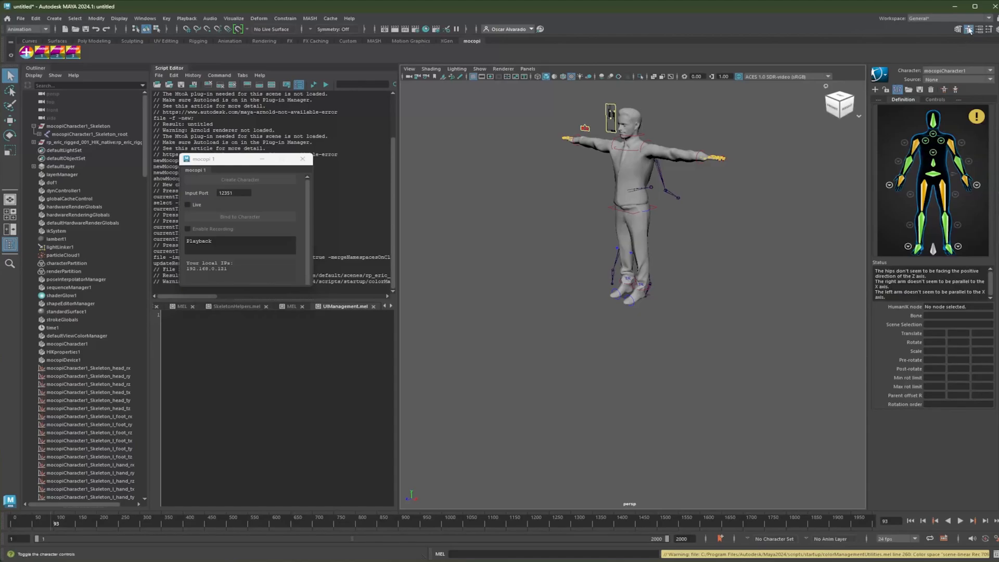
Step: Reopen the HumanIK panel and set the rig's Source to mocopiCharacter1
left_click(968, 30)
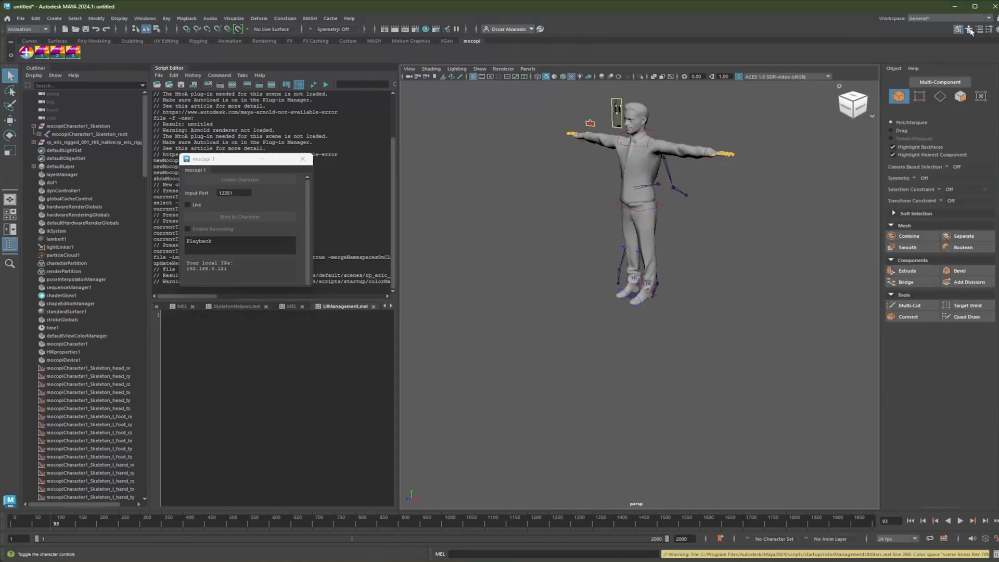
left_click(966, 30)
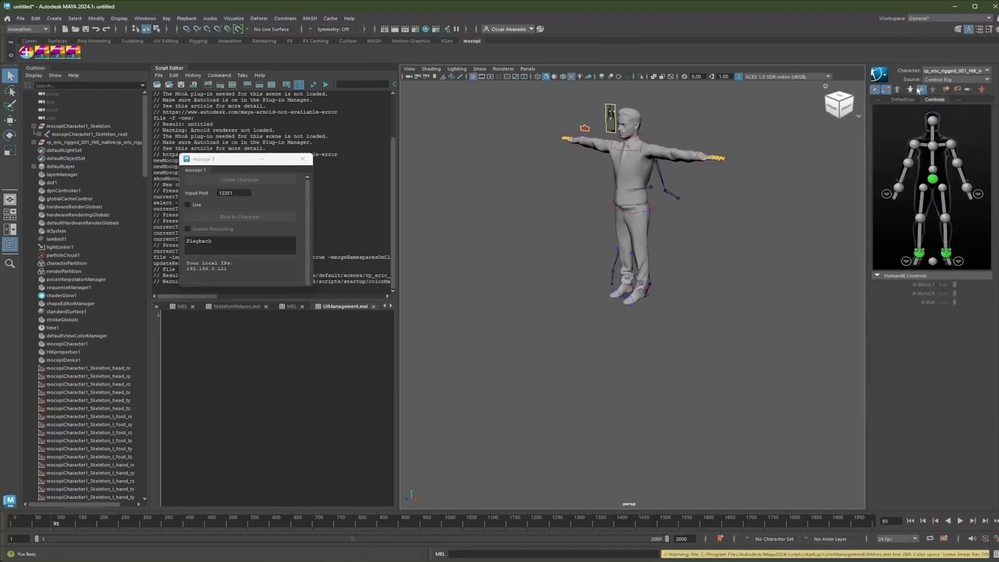
left_click(956, 79)
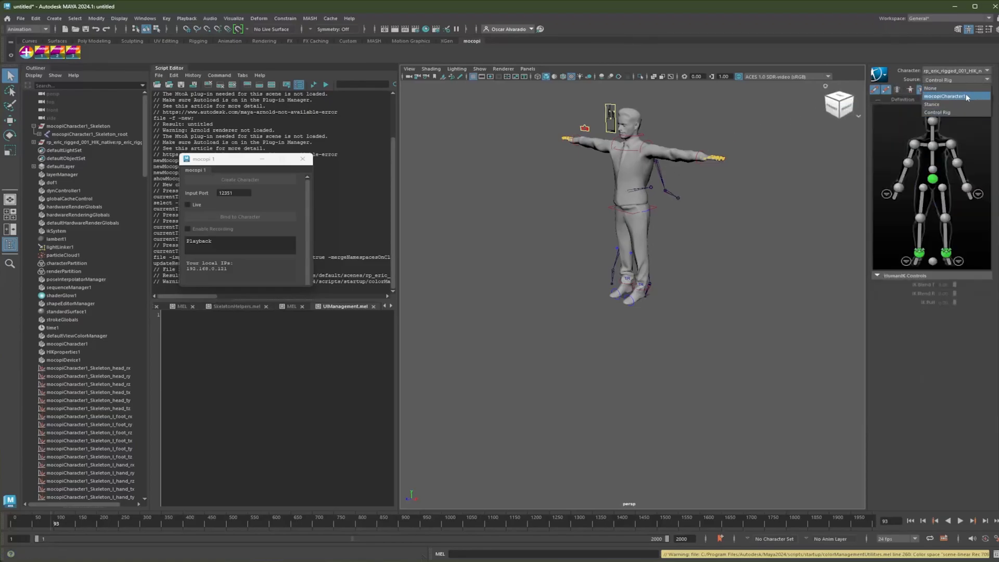
left_click(949, 96)
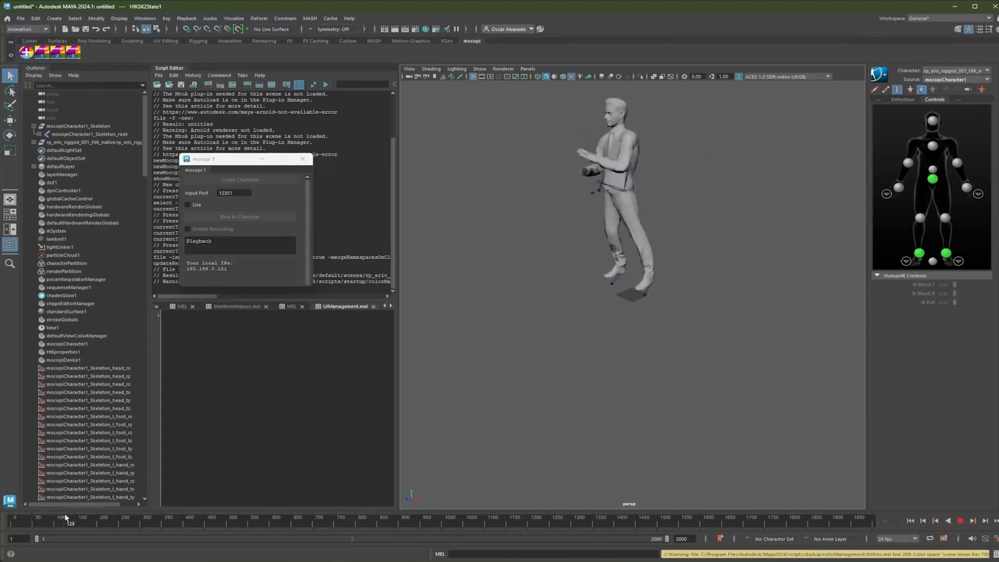
Step: Preview the mocopi-driven motion, then expand rp_eric in the Outliner and select its top node
left_click(962, 521)
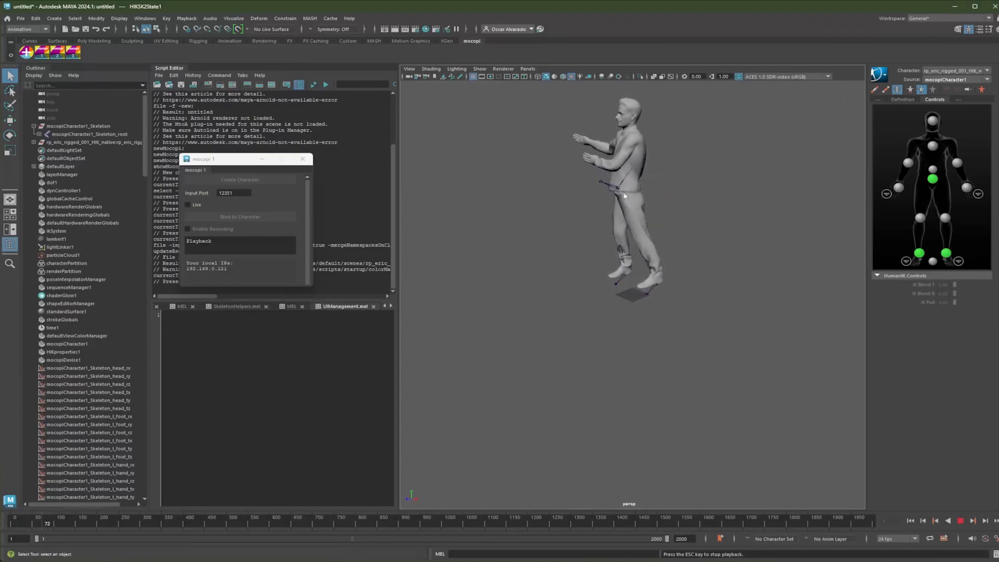
left_click(962, 520)
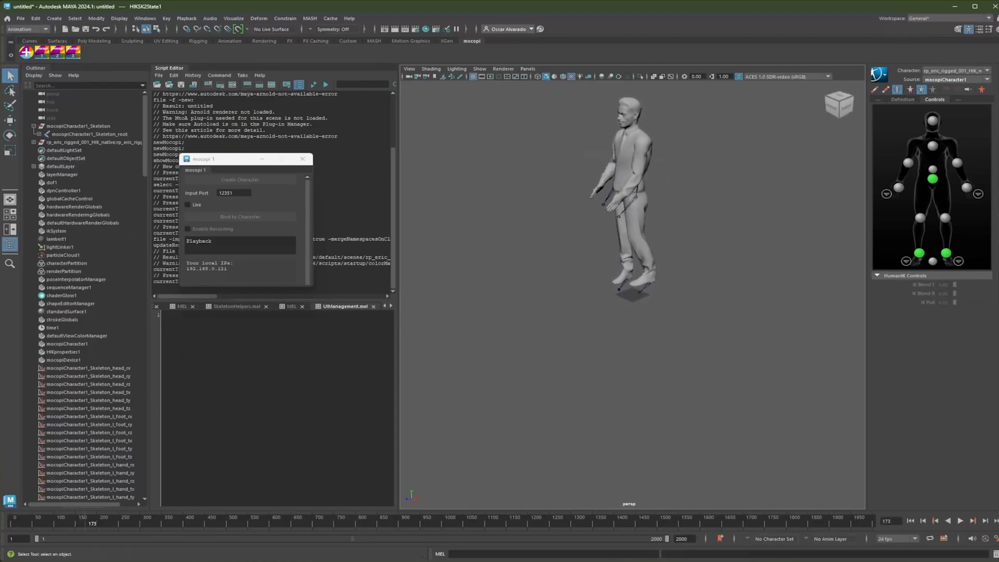
left_click(38, 142)
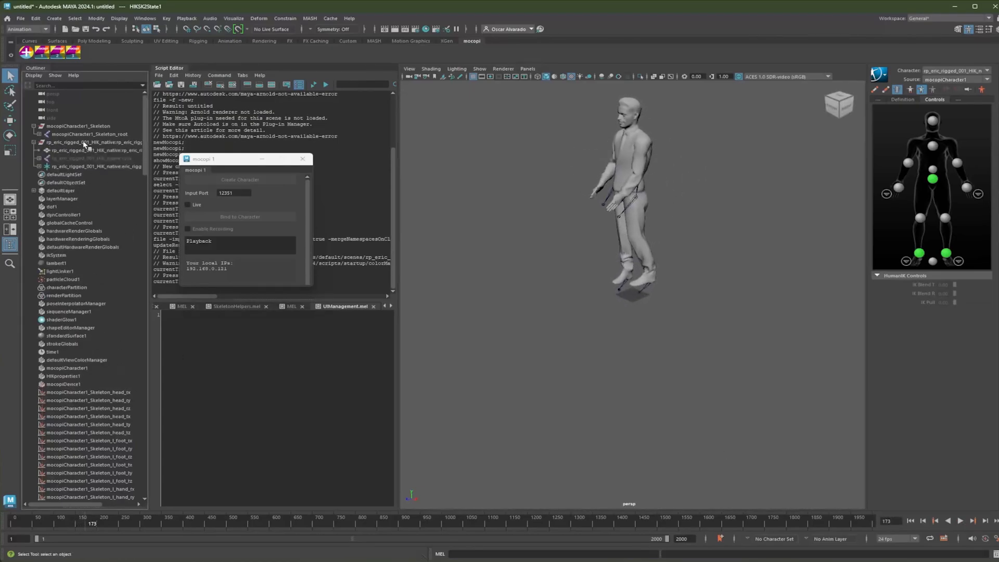
left_click(89, 142)
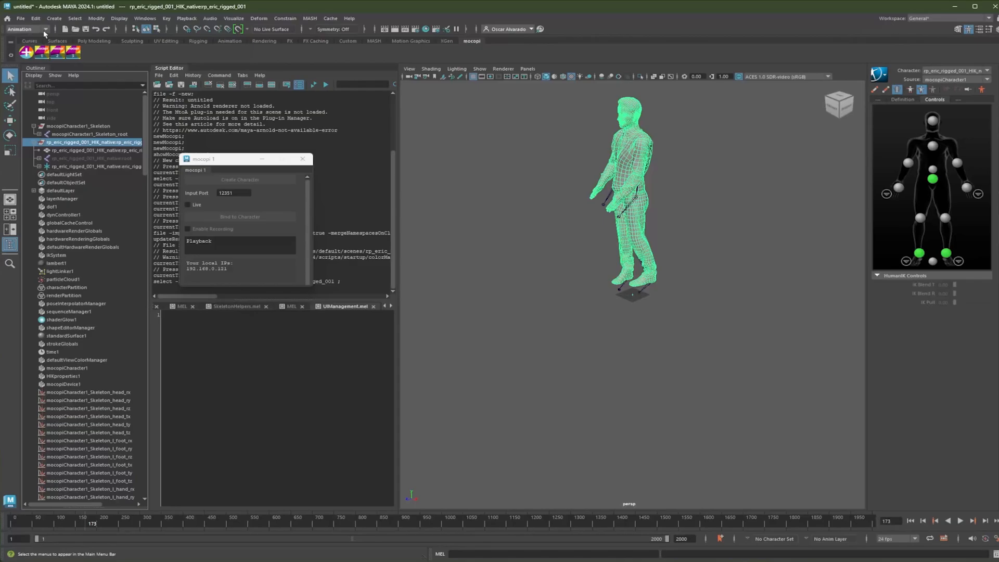
Step: Run Bake Simulation with Hierarchy set to Below over the time slider range
left_click(34, 18)
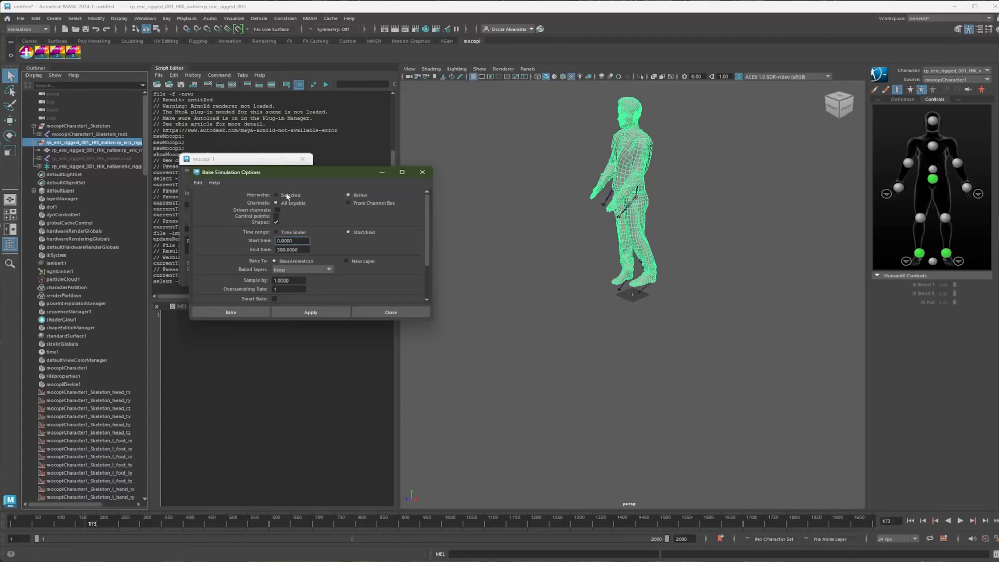
left_click(310, 312)
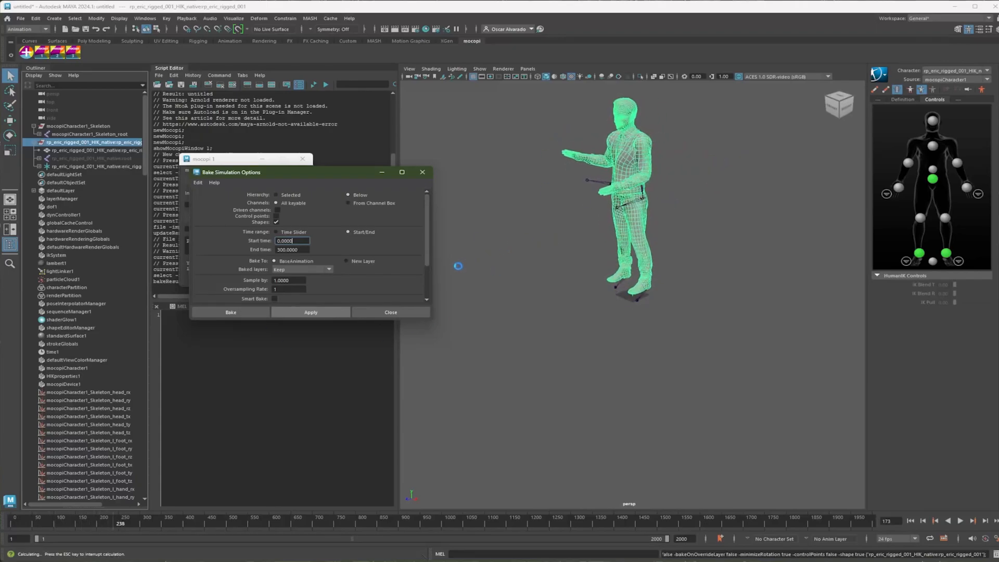
left_click(310, 313)
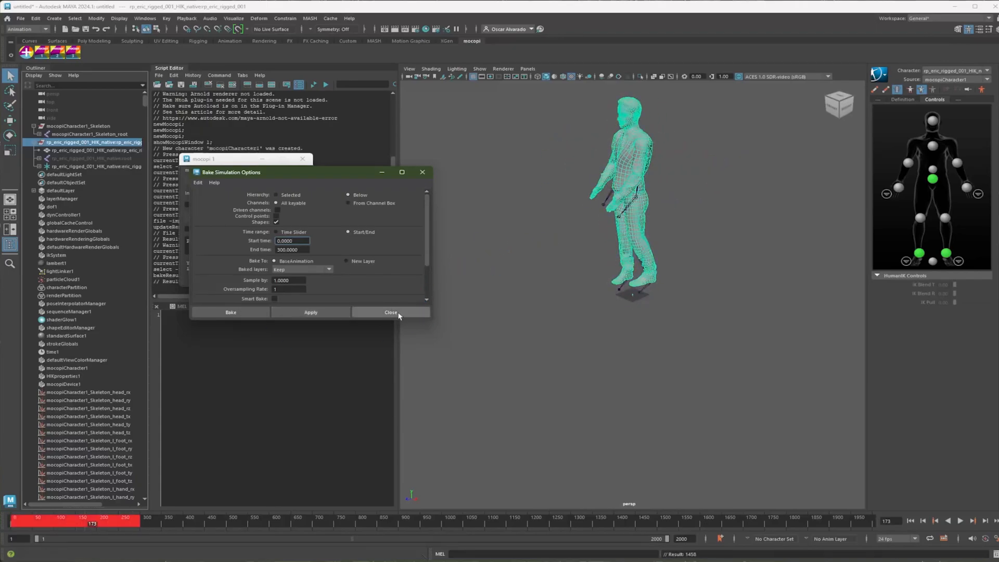
left_click(392, 313)
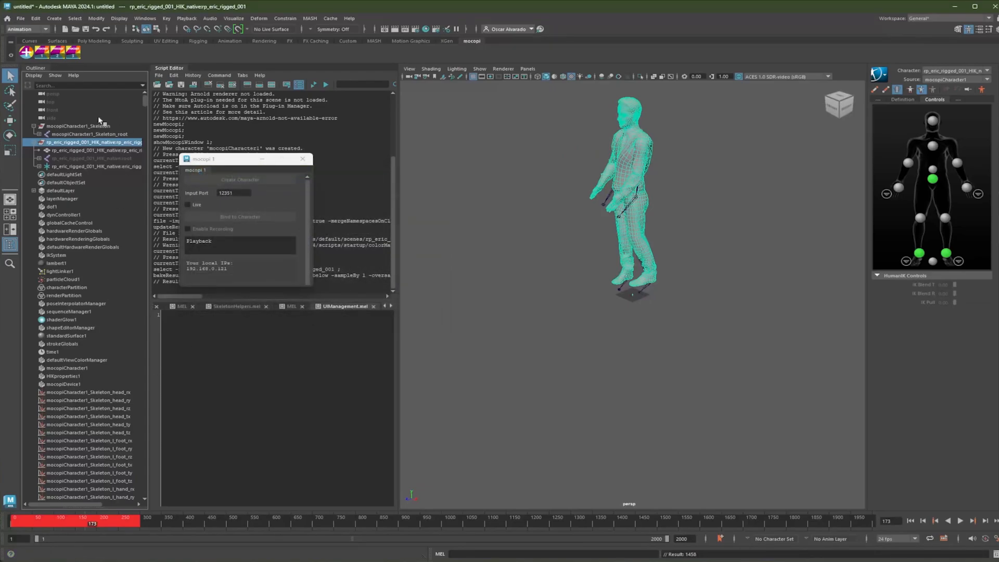
Step: Replay the baked animation on the rp_eric character, then stop playback
left_click(79, 125)
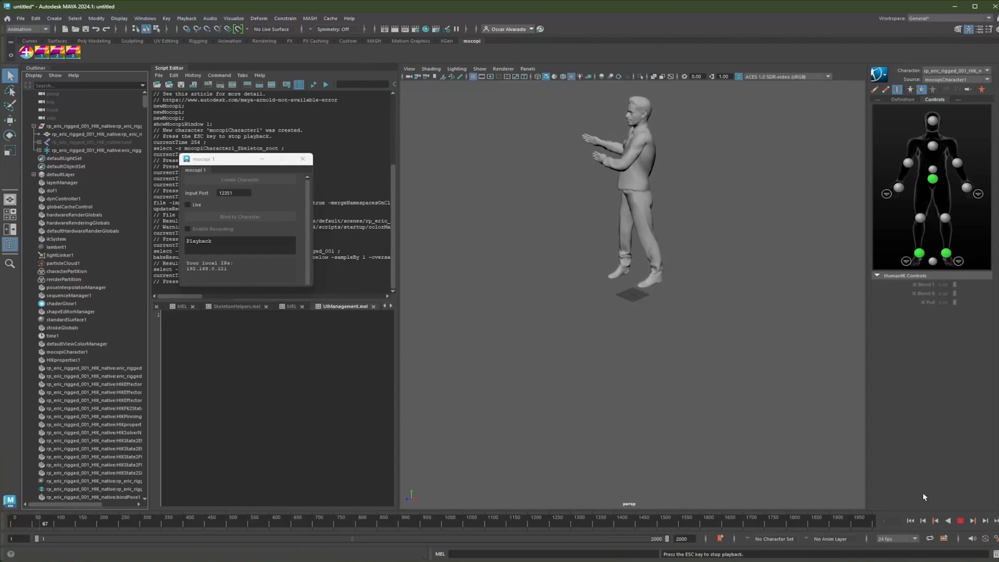
left_click(963, 521)
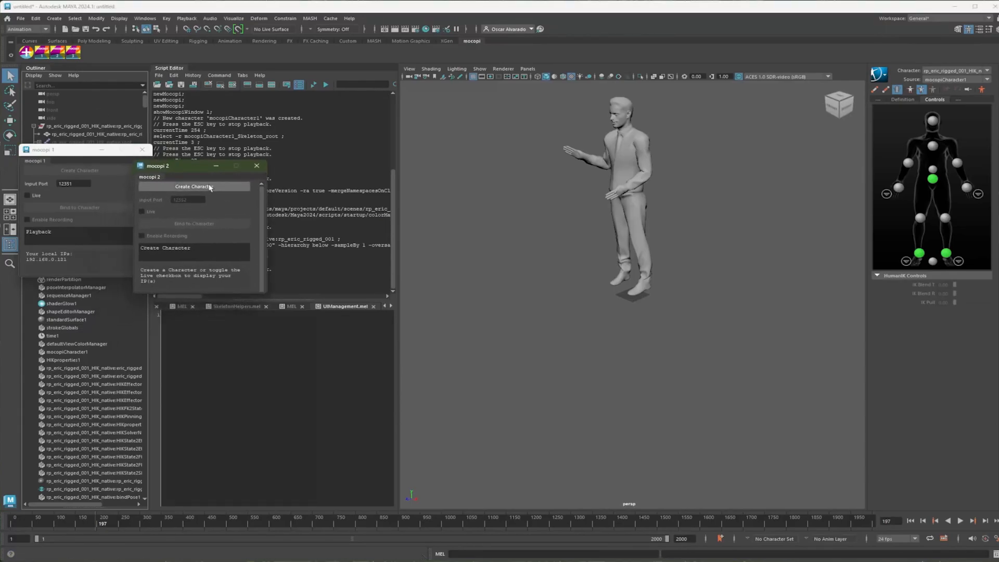
Step: Create the mocopiCharacter2 skeleton from the mocopi 2 window
left_click(194, 187)
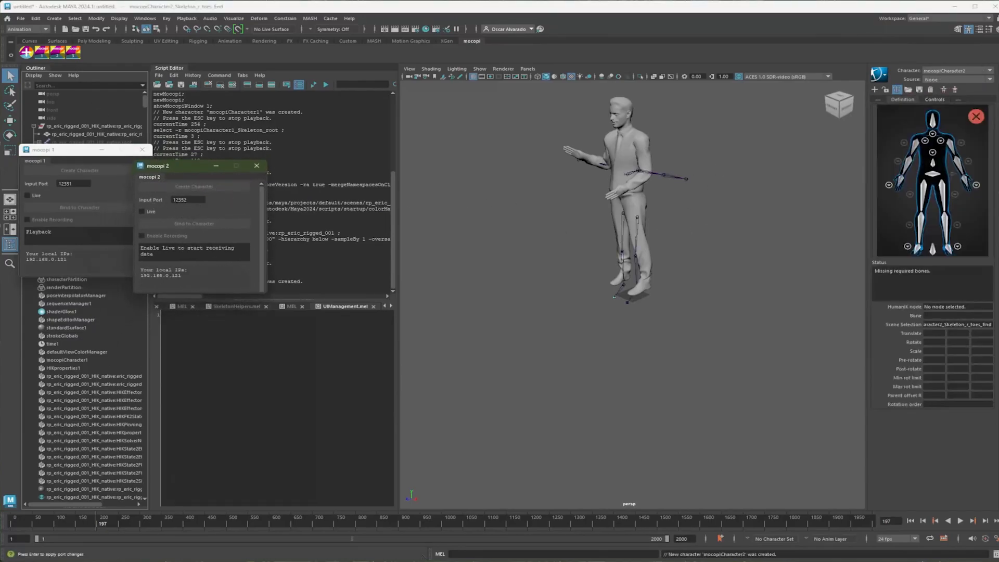